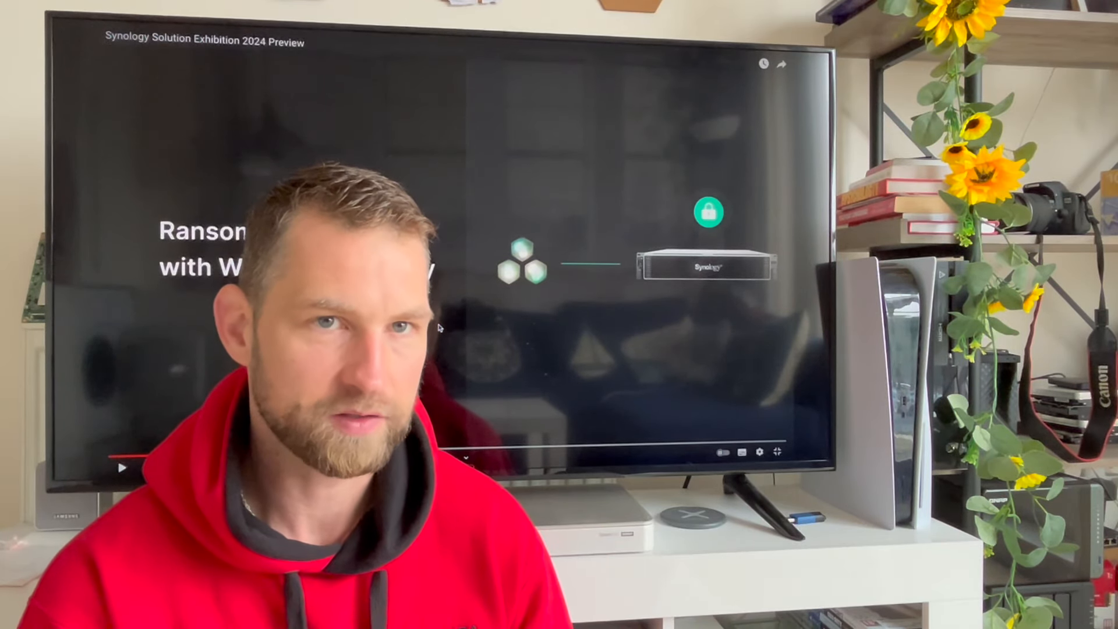
click(121, 467)
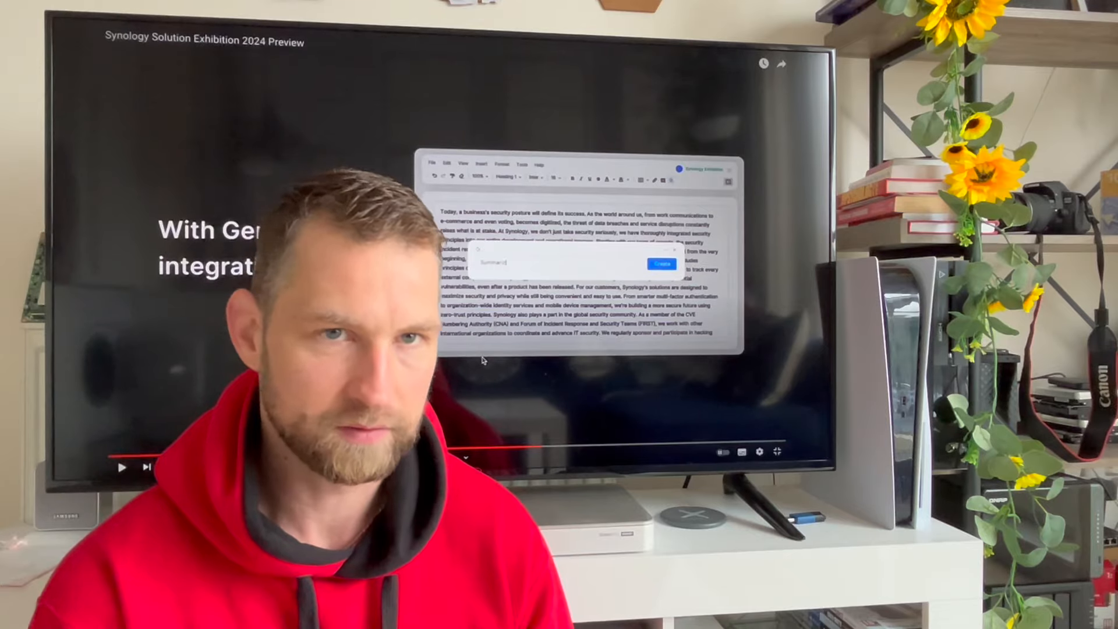
click(661, 264)
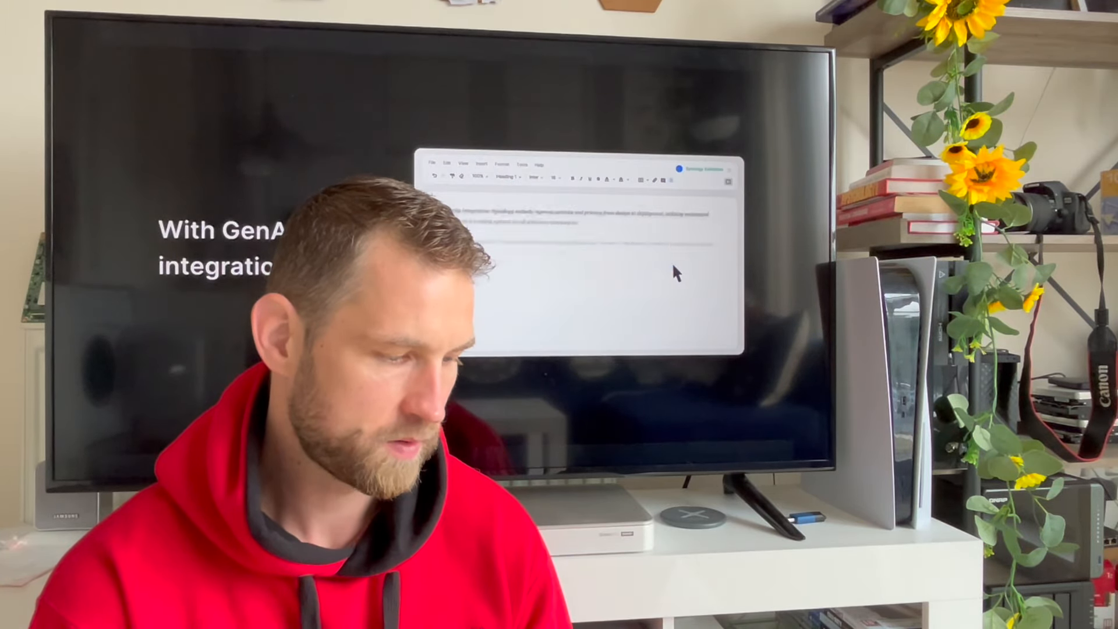